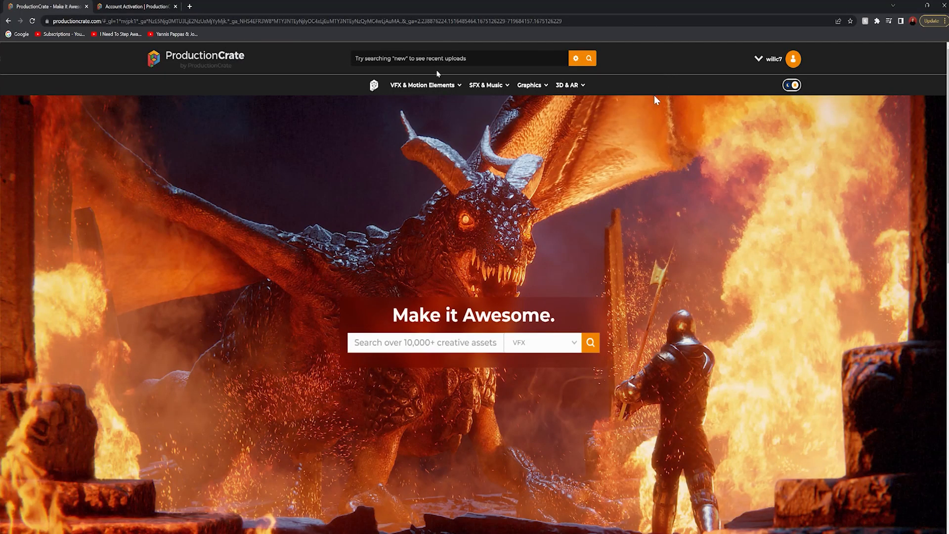
Expand the VFX & Motion Elements menu to reveal its categories, including After Effects +
click(422, 85)
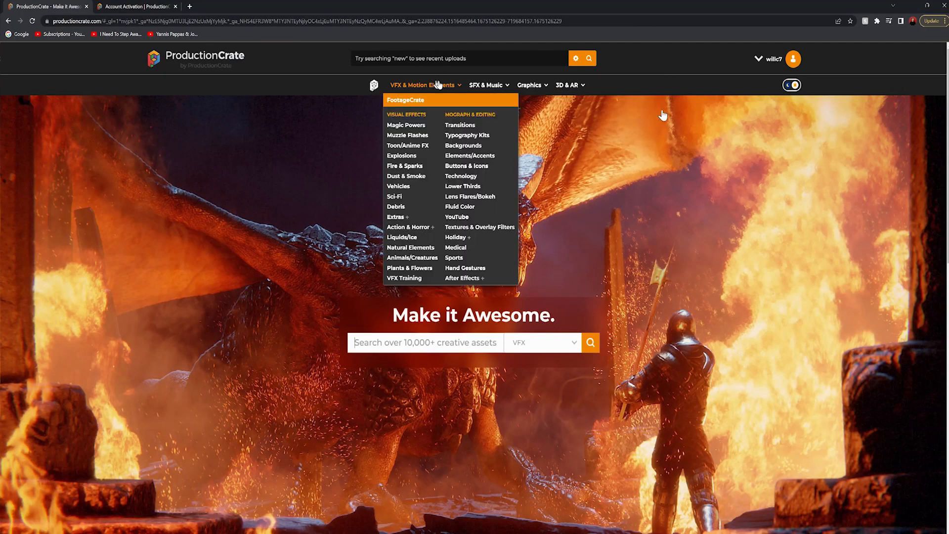
mouse_move(696, 338)
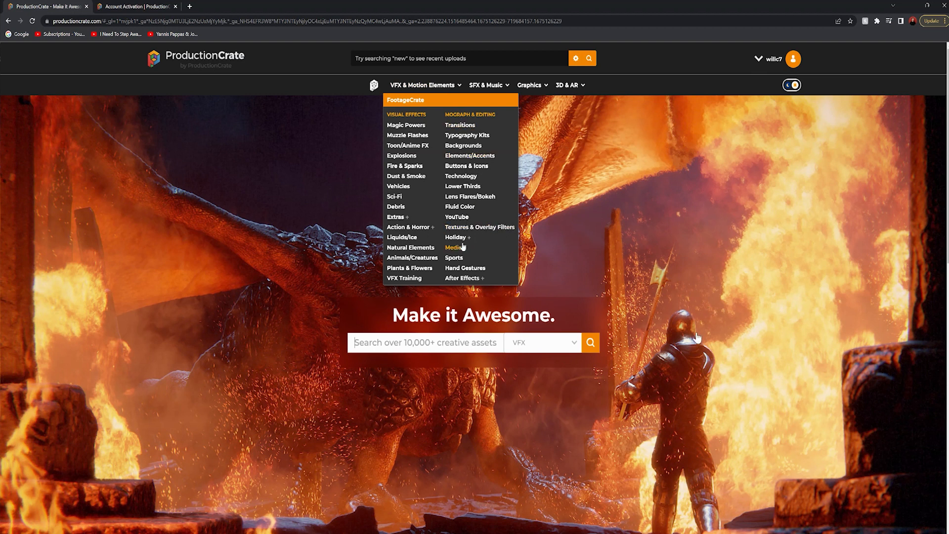